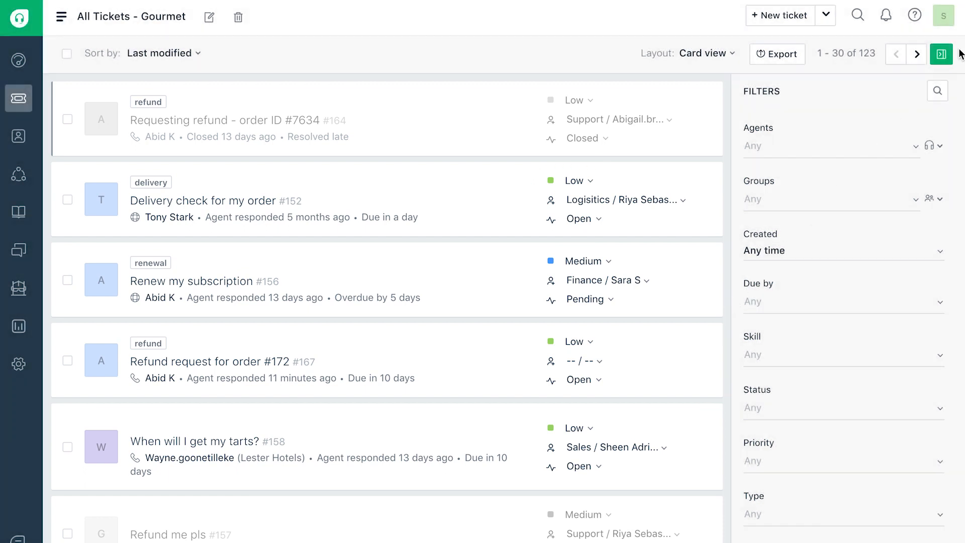
- Toggle the filters panel off and on, then find the Priority field by searching 'prio'
click(940, 53)
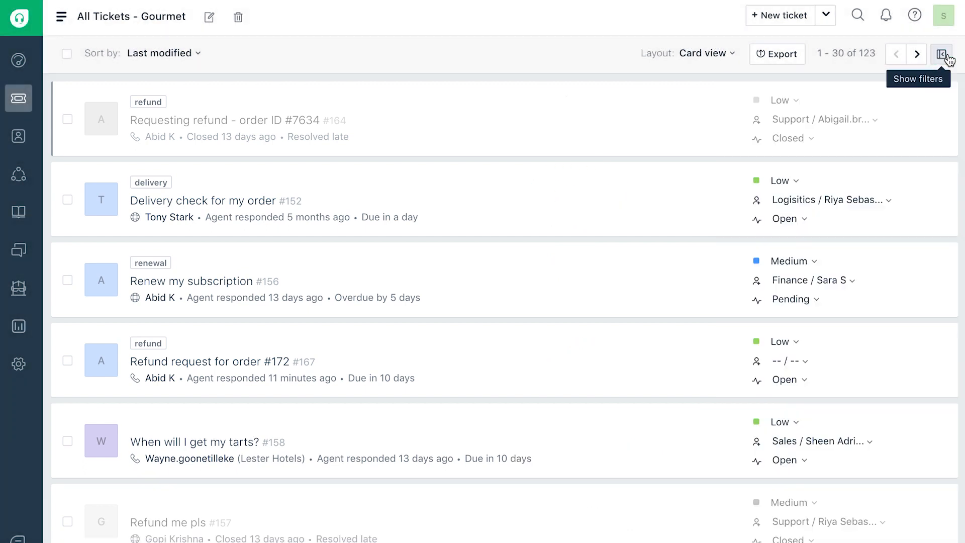
click(941, 54)
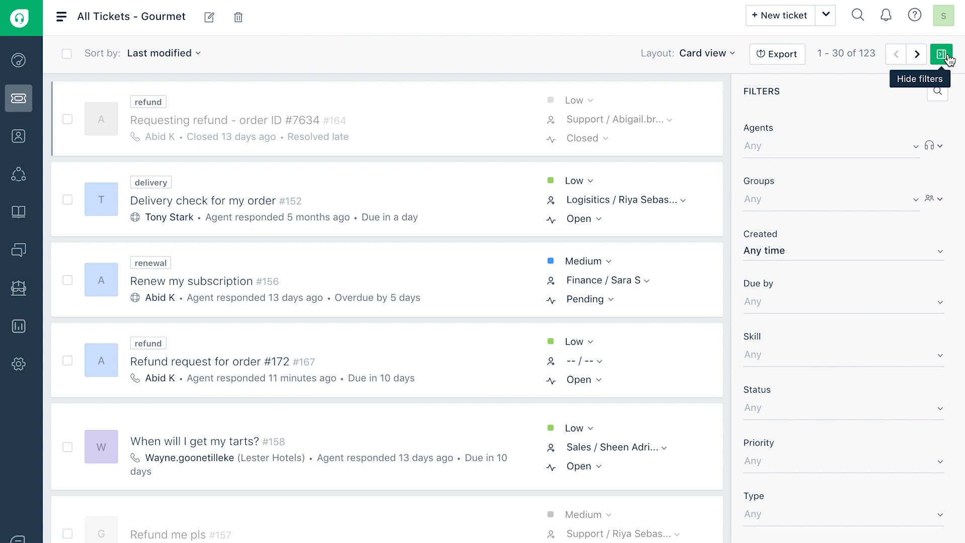
mouse_move(956, 98)
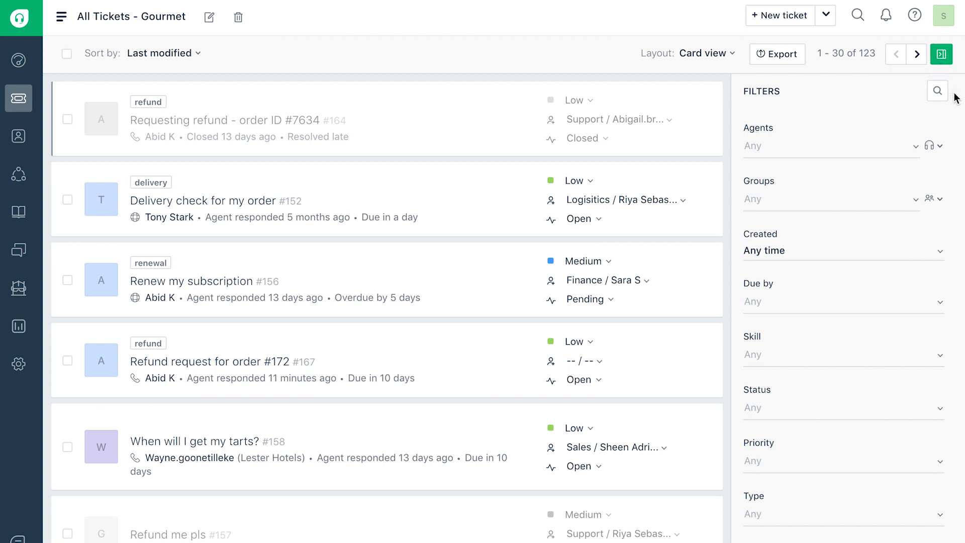
click(936, 91)
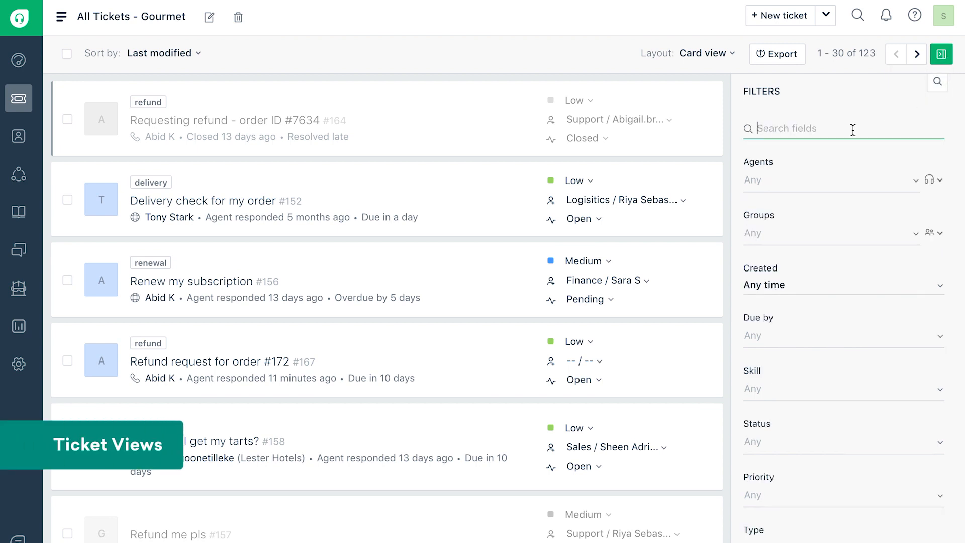
text(prio)
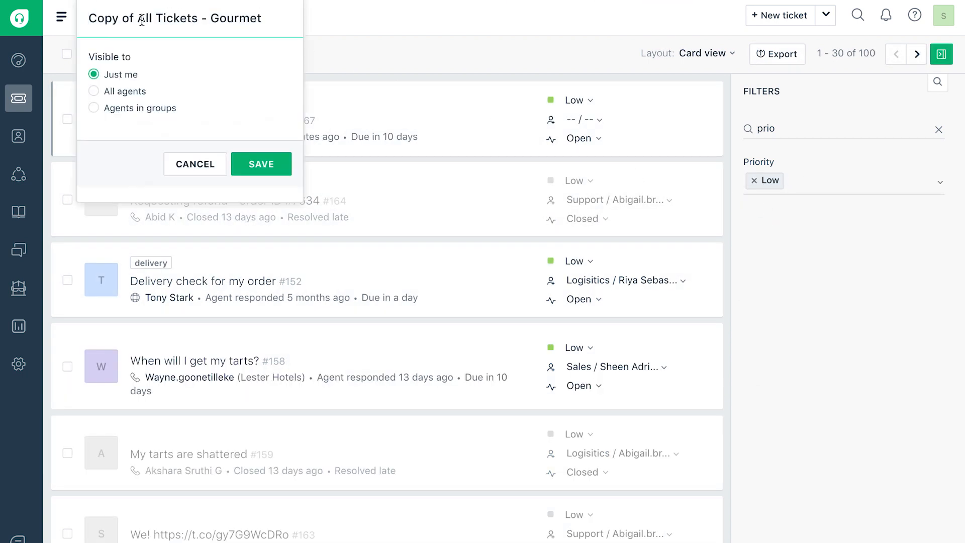
- Save the Low-priority filter as a new view named 'Priority - Low'
text(Priority - Low)
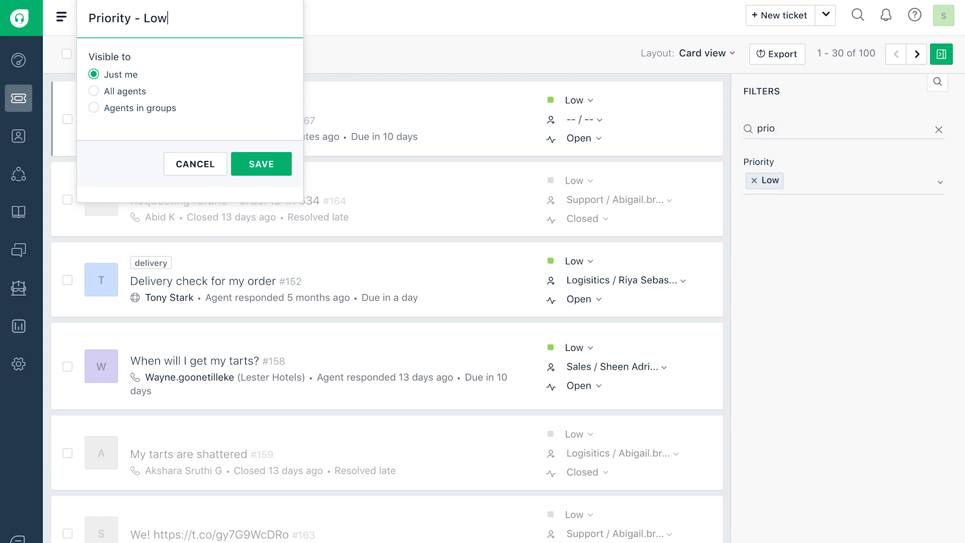
click(261, 164)
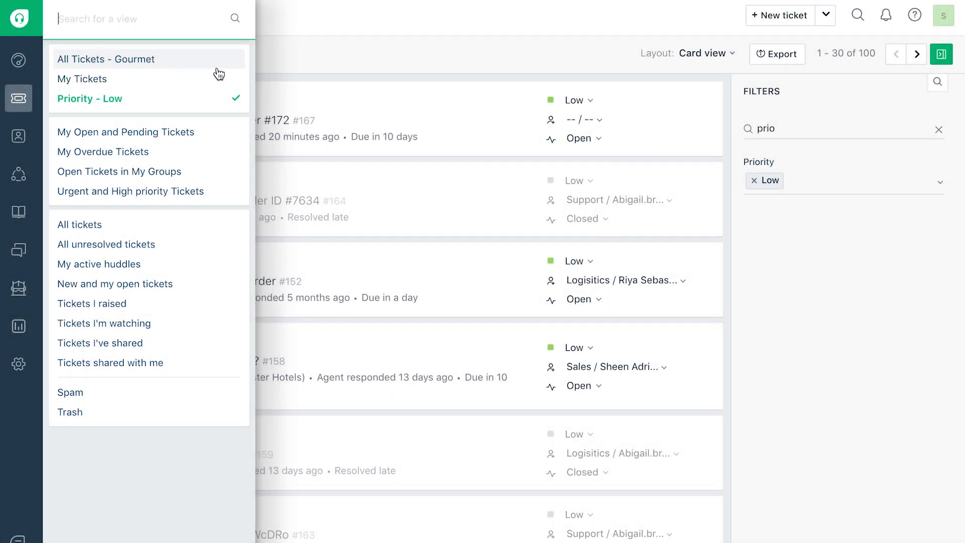
- Switch back to the All Tickets - Gourmet view and check the Sort by dropdown
click(106, 59)
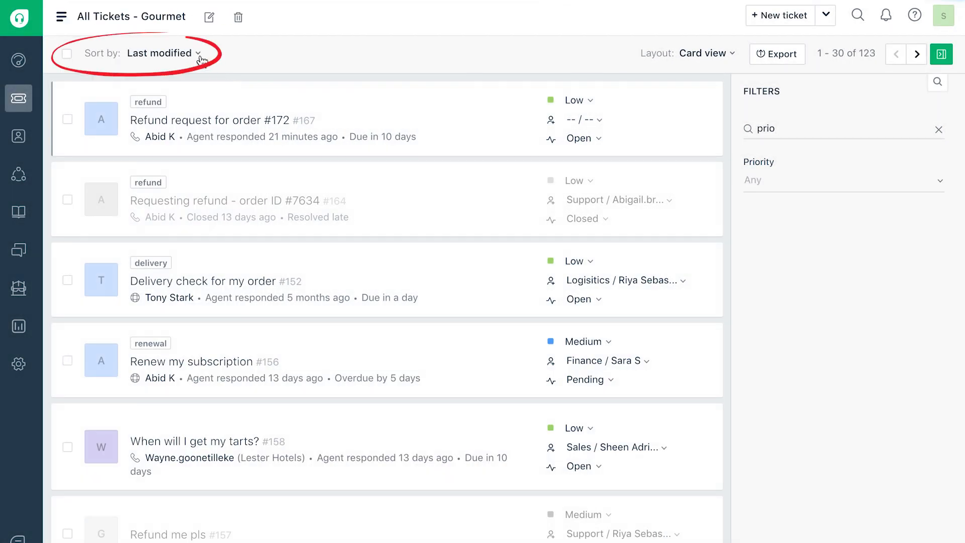
click(162, 54)
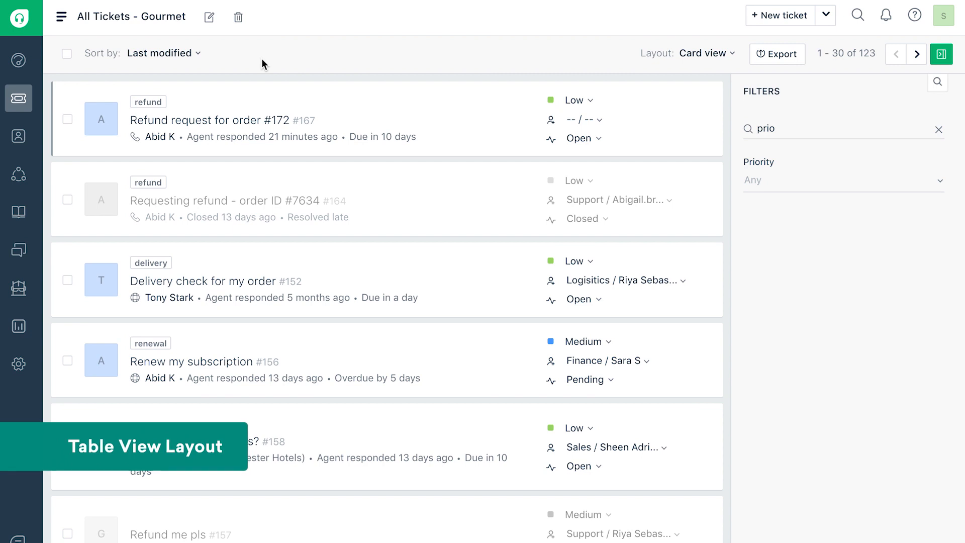
- Show the tickets in Table layout and add a Tags column
click(706, 53)
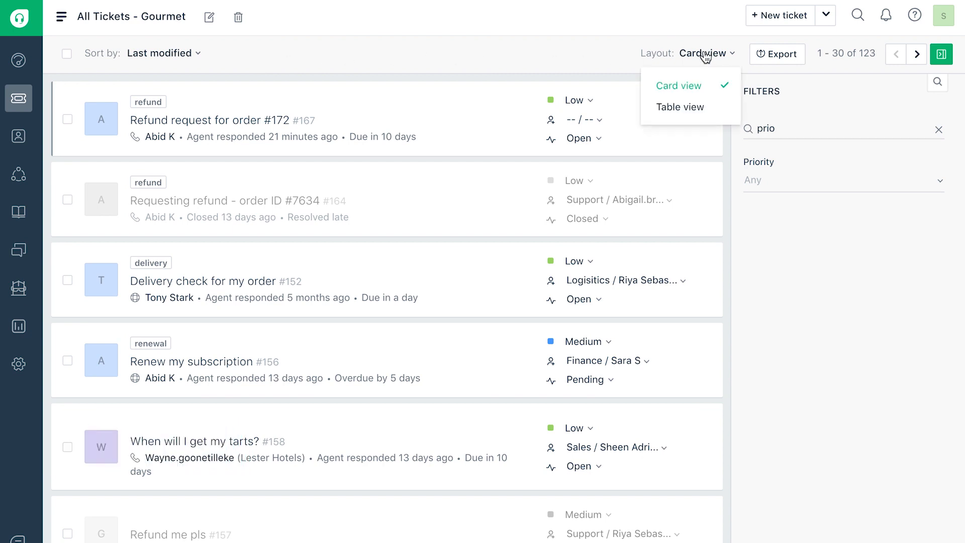
click(681, 107)
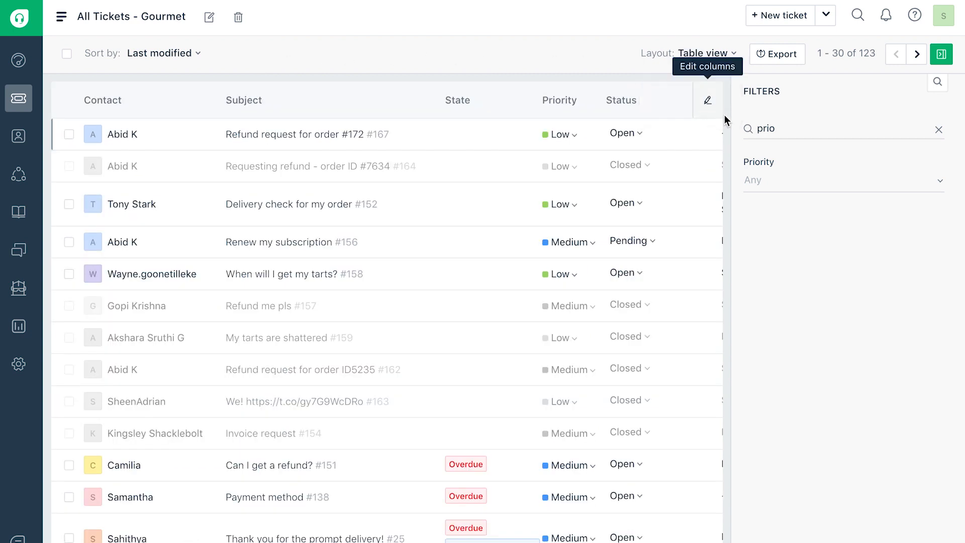
click(706, 99)
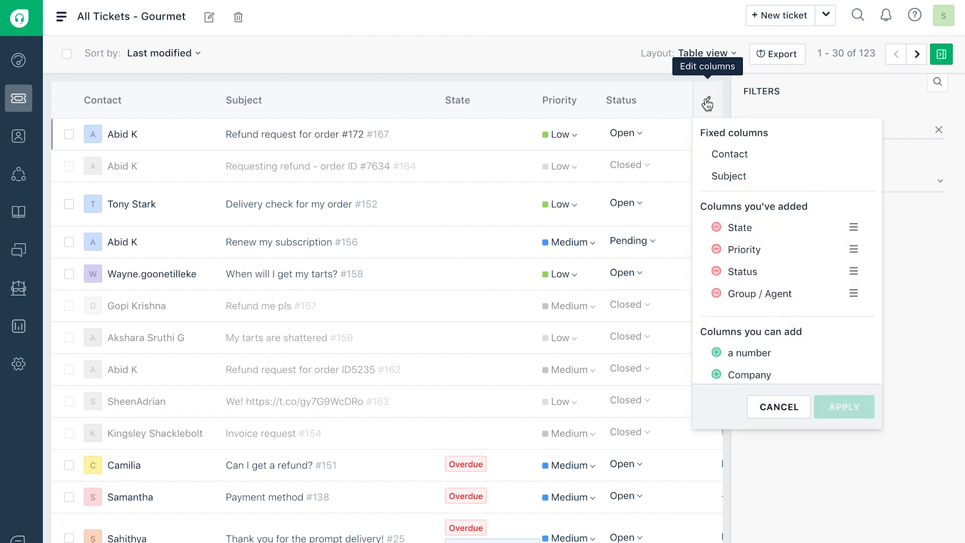
mouse_move(785, 320)
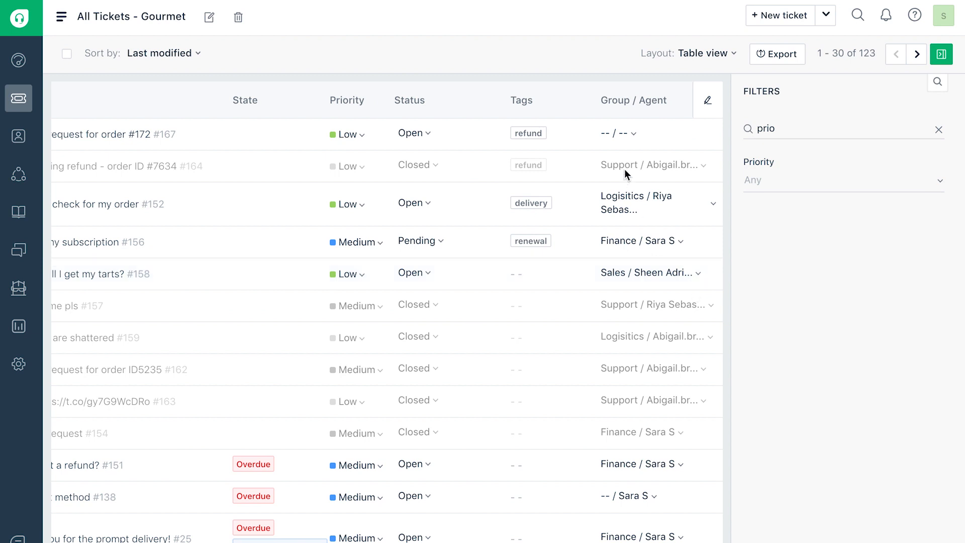
- Reassign ticket #167 to the Refunds group via its Group / Agent dropdown
click(618, 133)
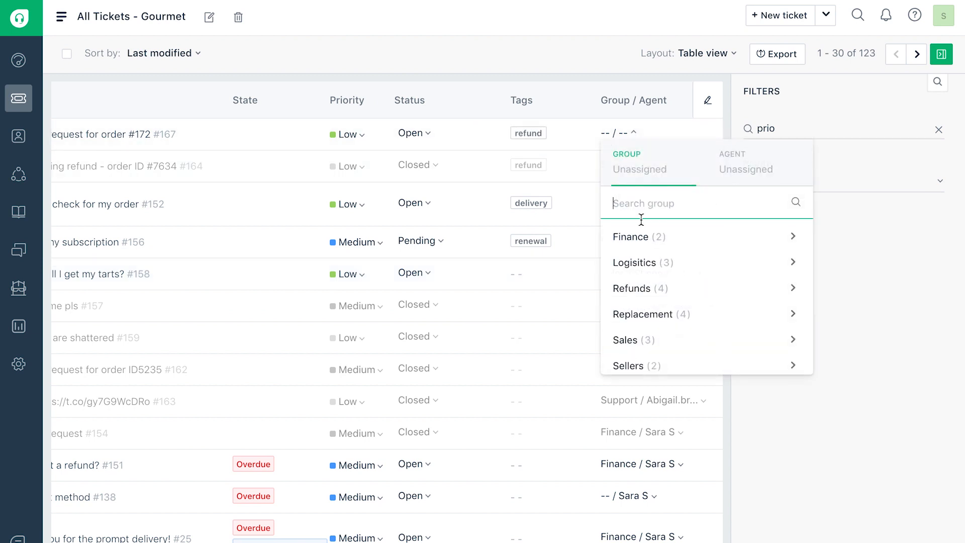
click(631, 288)
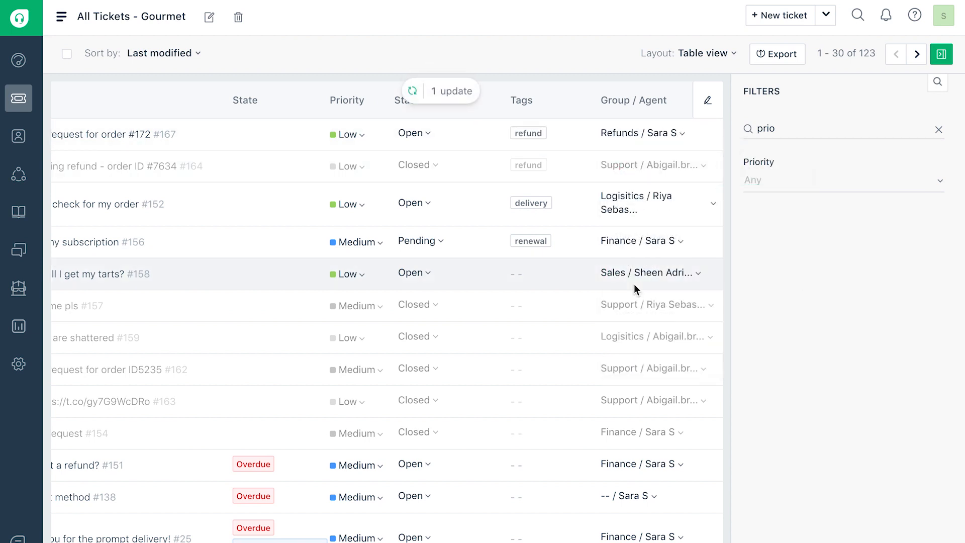
click(700, 54)
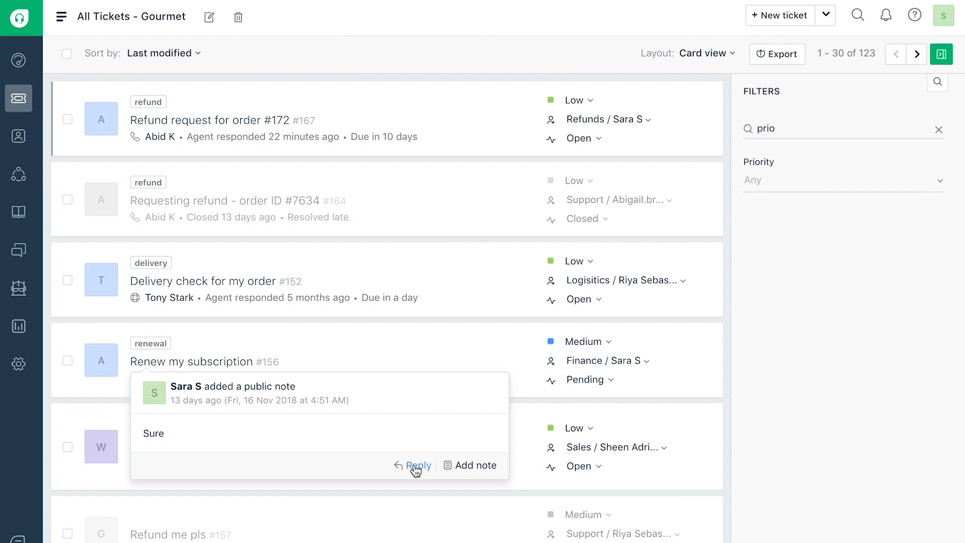
- Send a quick reply on the Renew my subscription ticket #156 from its note preview
click(420, 464)
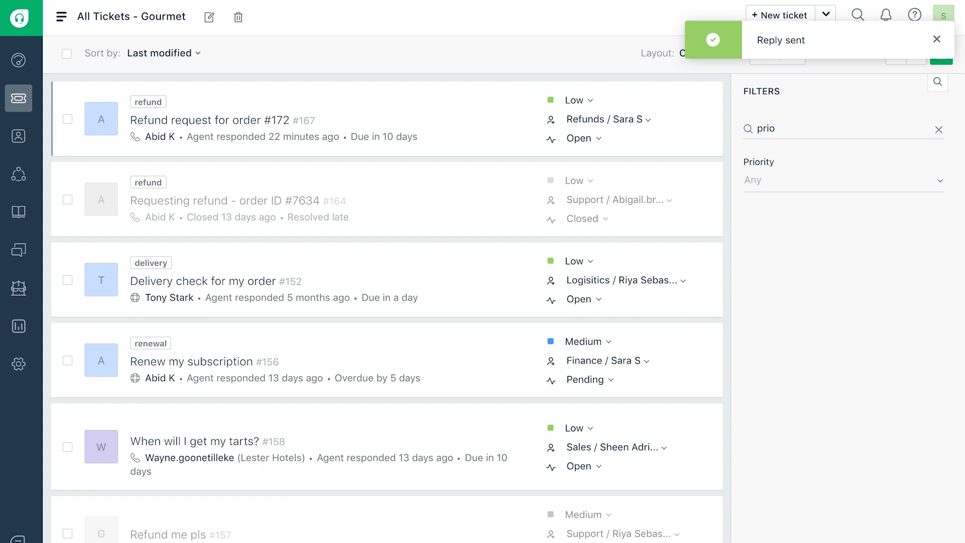
mouse_move(832, 477)
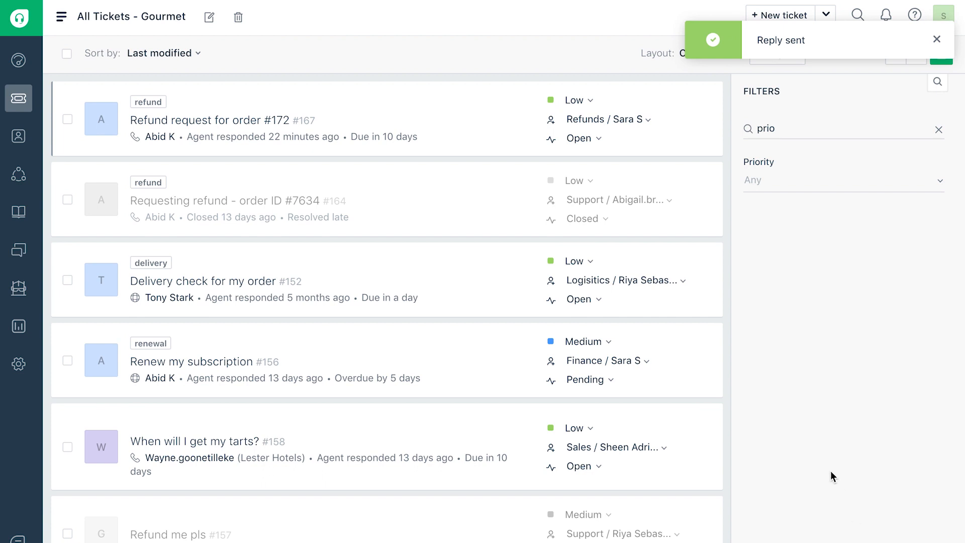